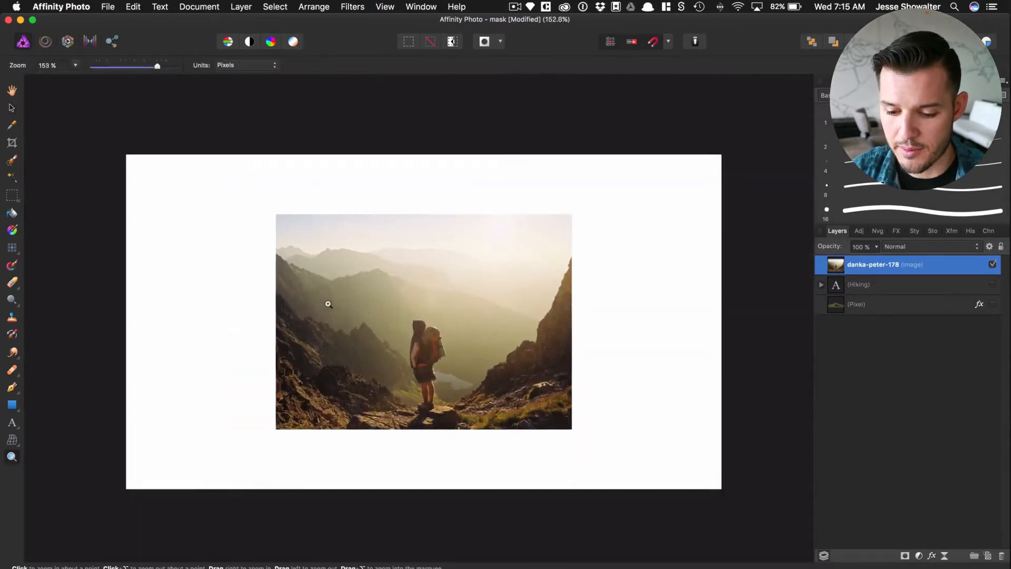
Step: Place artistic text in Alfa Slab One beside the hiker photo and type HIKING
{"action": "left_click", "coordinate": [328, 303]}
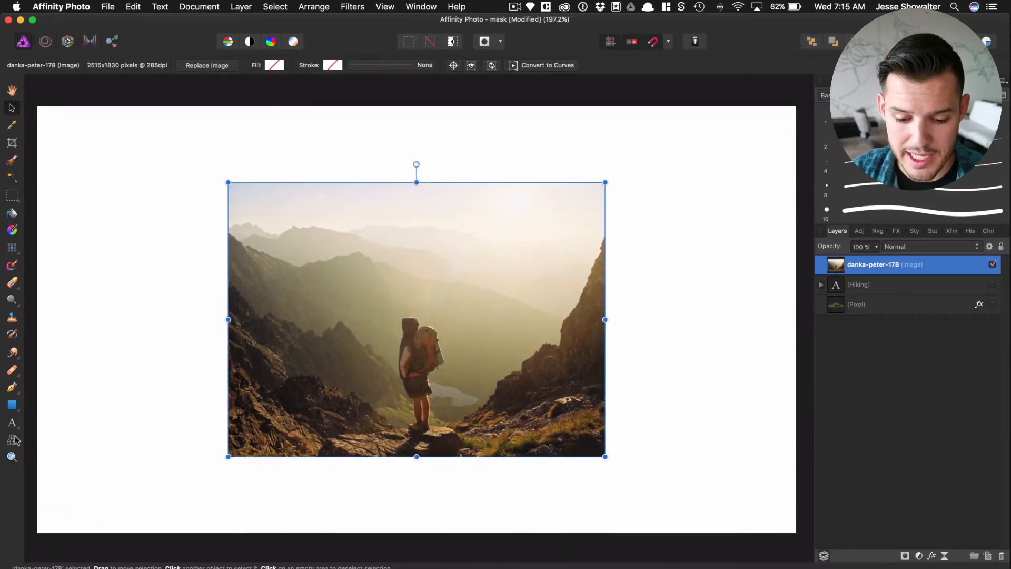
{"action": "left_click", "coordinate": [12, 422]}
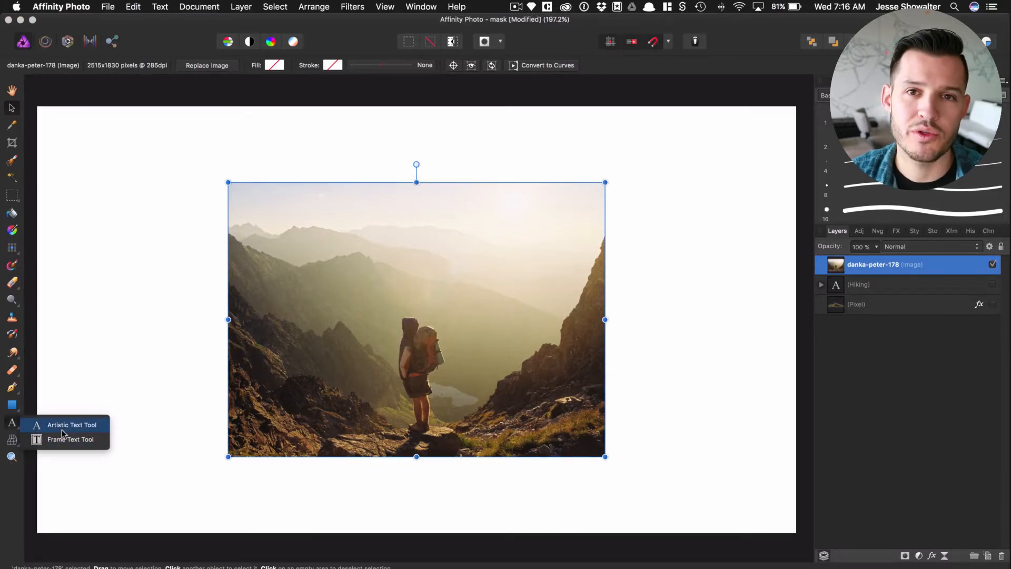
{"action": "left_click", "coordinate": [72, 424]}
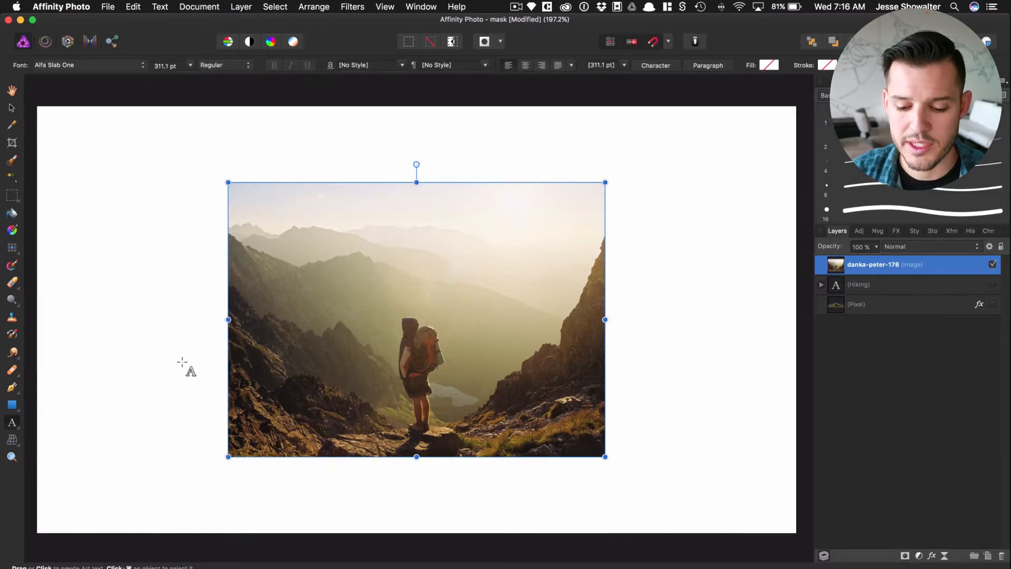
{"action": "type", "text": "A"}
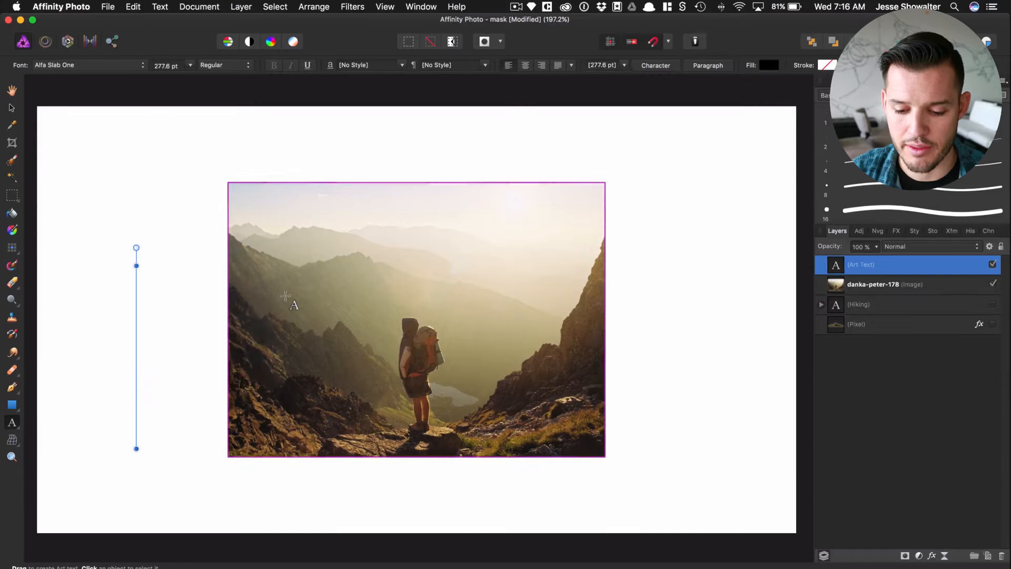
{"action": "type", "text": "HIKING"}
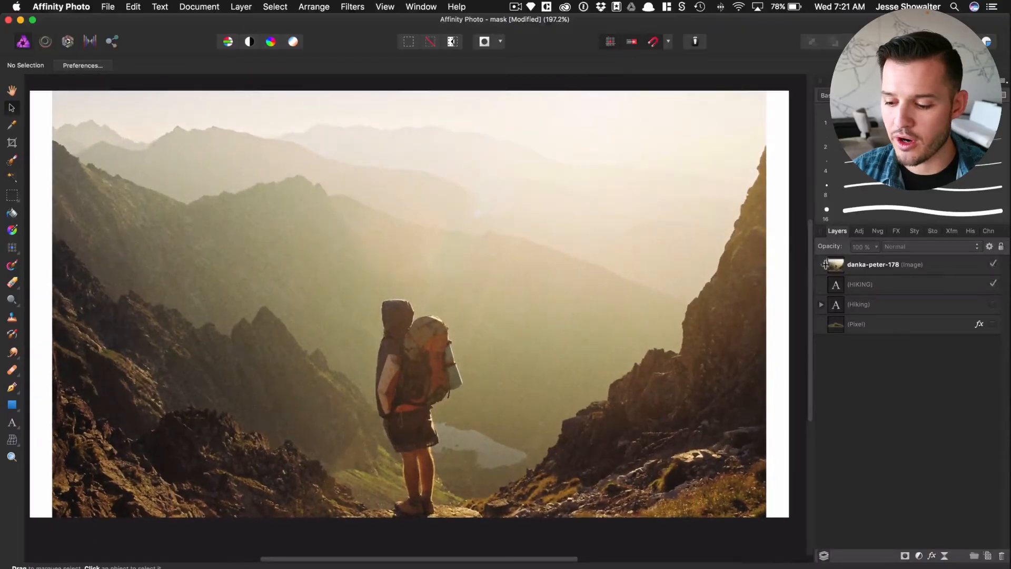
Step: Nest the mountain photo layer inside the HIKING text layer so it clips to the letters
{"action": "left_click", "coordinate": [883, 265]}
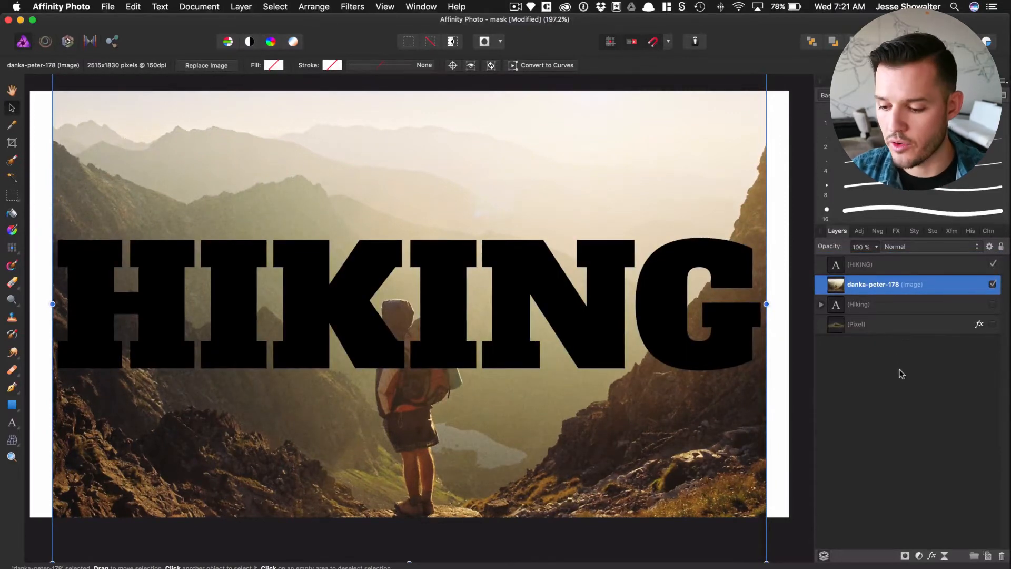
{"action": "left_click", "coordinate": [860, 264]}
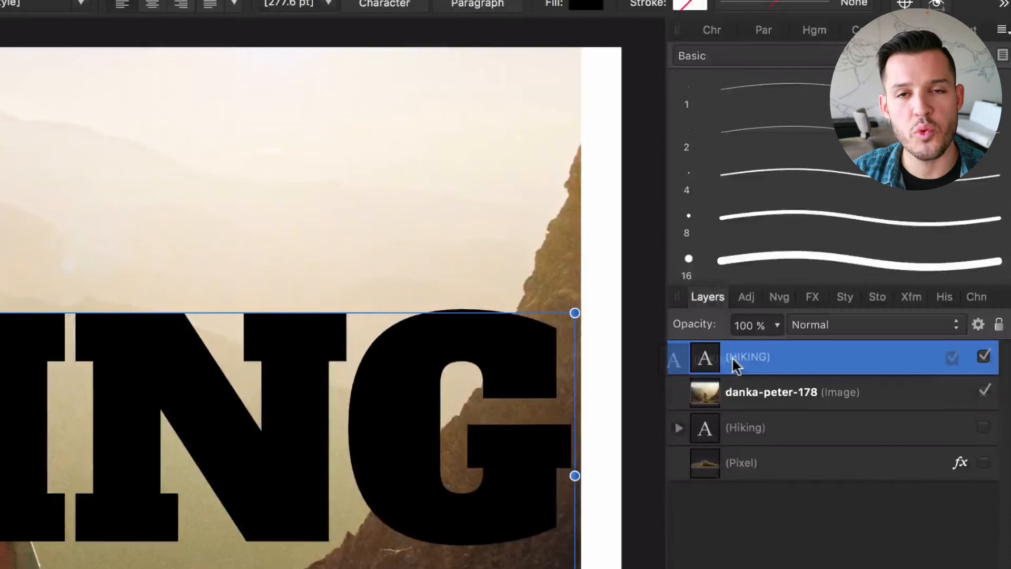
{"action": "left_click_drag", "start_coordinate": [735, 364], "coordinate": [735, 409]}
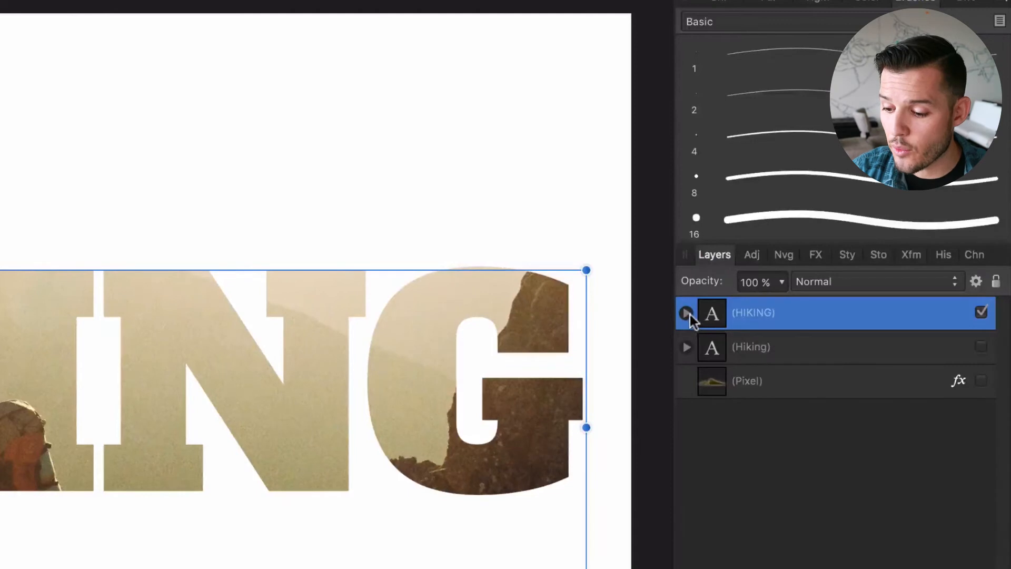
Step: Expand the HIKING text layer to show the nested photo
{"action": "left_click", "coordinate": [685, 313]}
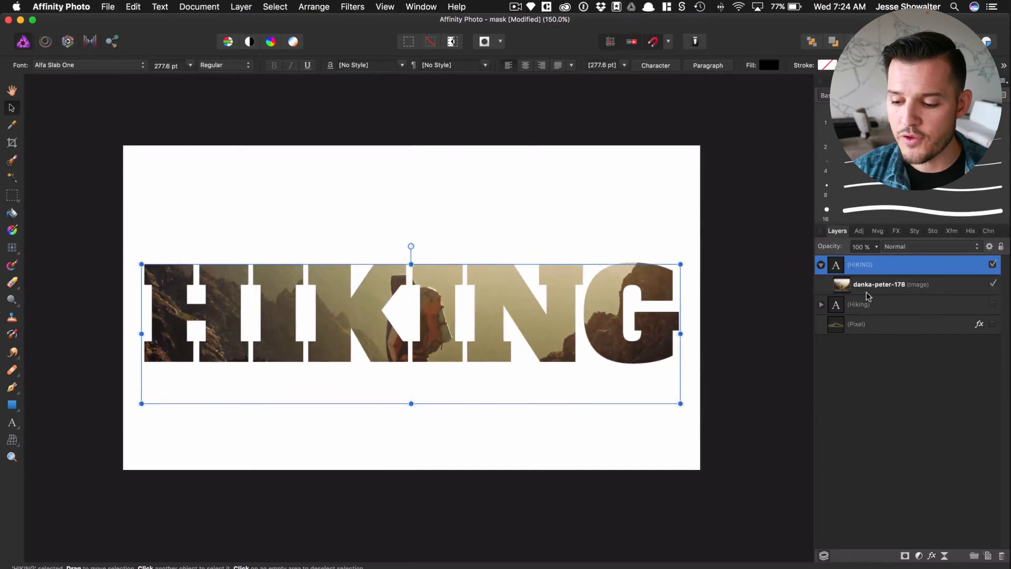
Step: Select the photo nested inside the HIKING letters to rescale it
{"action": "left_click", "coordinate": [878, 284]}
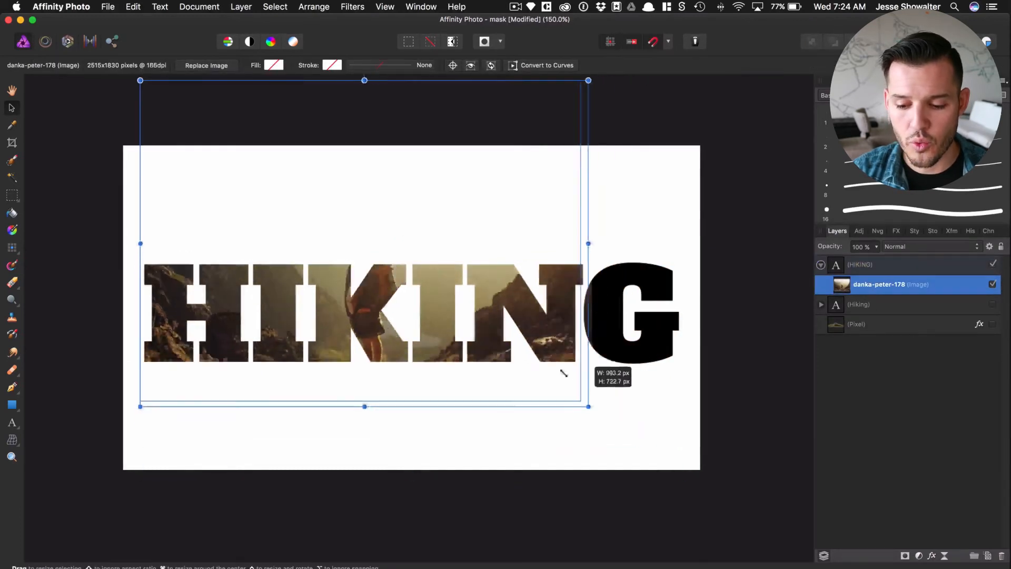